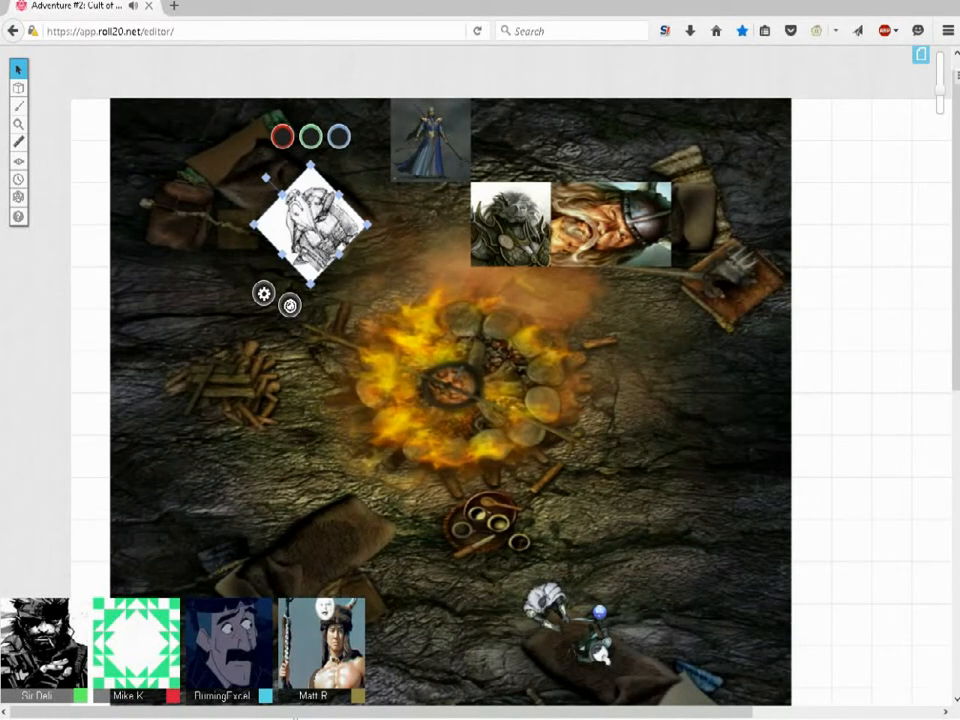
Drag the diamond-shaped sketch token up and left toward the map's top-left corner
{"action": "left_click_drag", "start_coordinate": [310, 220], "coordinate": [270, 180]}
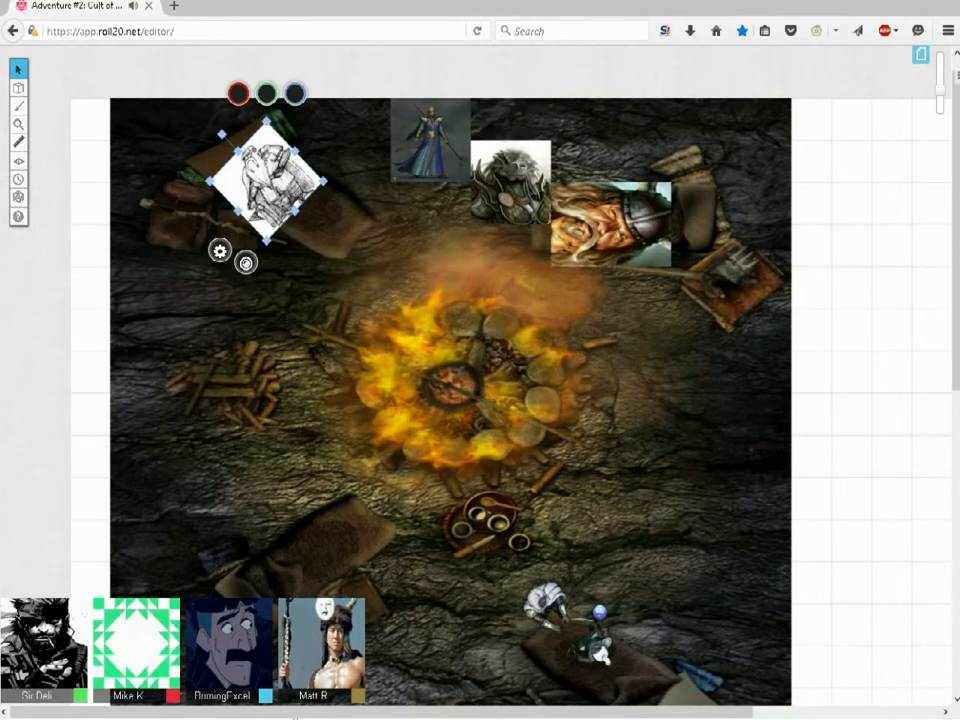
Drop the grey warrior token below-left of the robed elf, just above the campfire
{"action": "left_click_drag", "start_coordinate": [510, 180], "coordinate": [350, 265]}
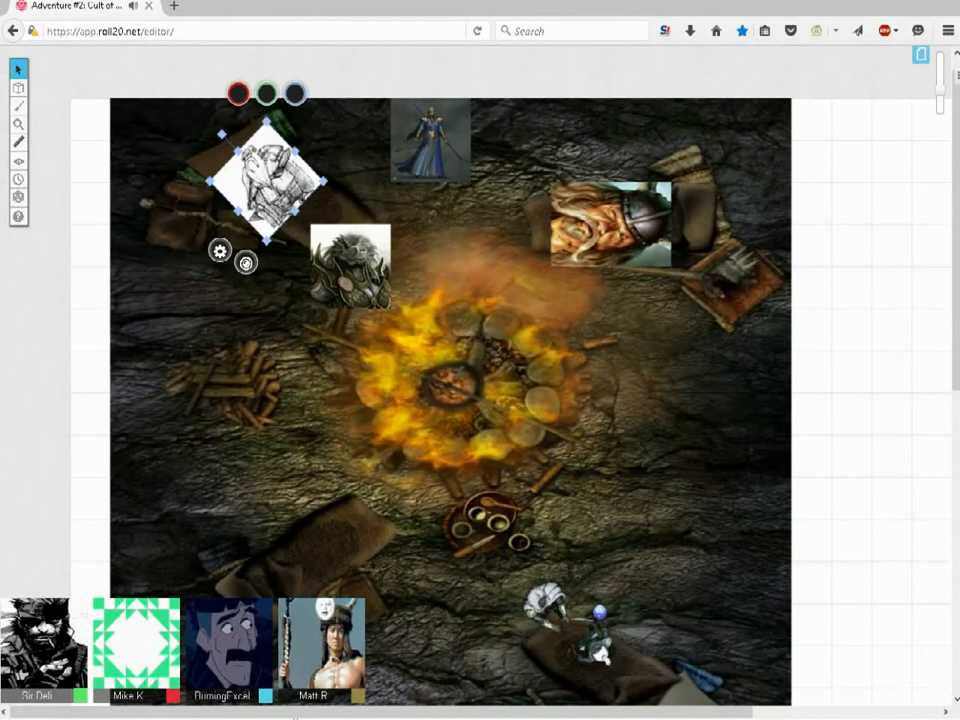
{"action": "left_click_drag", "start_coordinate": [350, 265], "coordinate": [190, 265]}
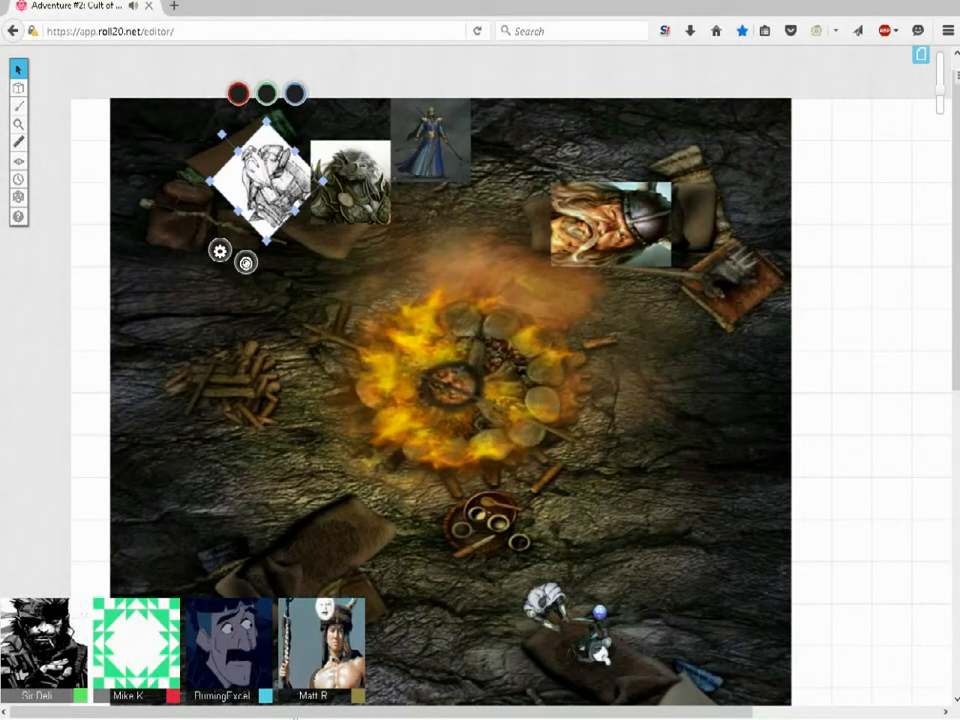
{"action": "left_click_drag", "start_coordinate": [350, 185], "coordinate": [510, 225]}
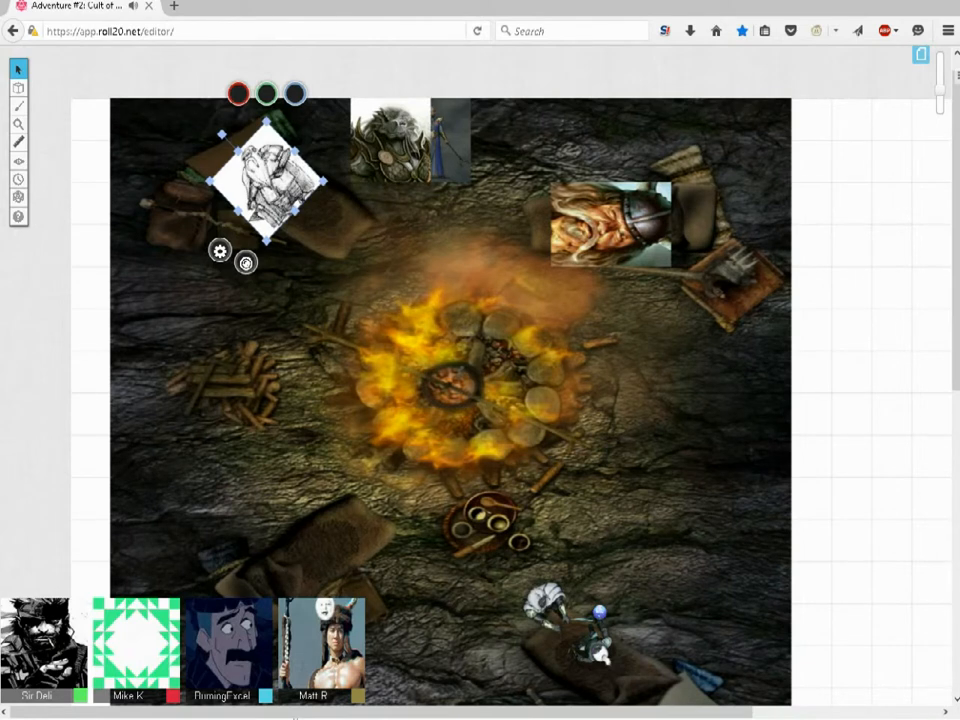
{"action": "left_click_drag", "start_coordinate": [388, 140], "coordinate": [300, 185]}
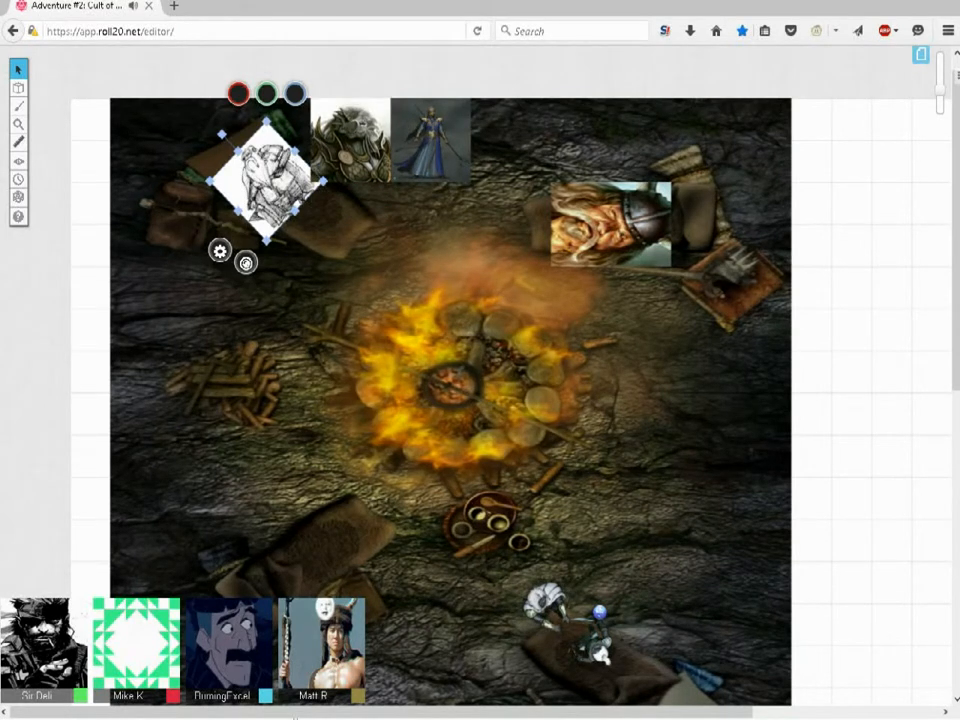
{"action": "left_click_drag", "start_coordinate": [345, 135], "coordinate": [468, 224]}
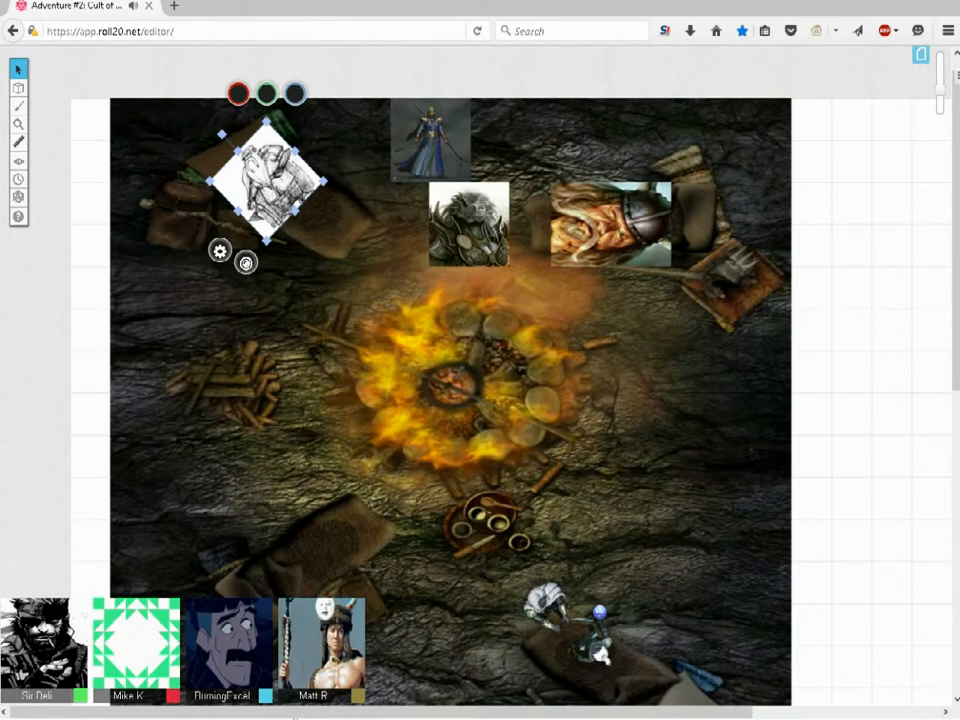
{"action": "left_click_drag", "start_coordinate": [468, 222], "coordinate": [510, 195]}
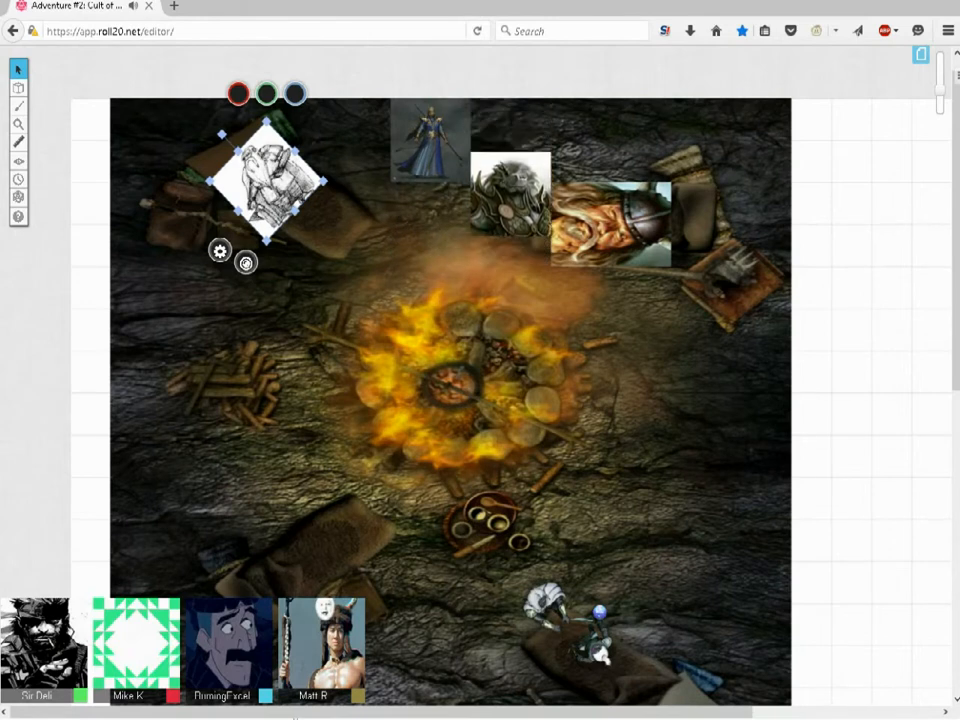
{"action": "left_click_drag", "start_coordinate": [510, 200], "coordinate": [430, 220]}
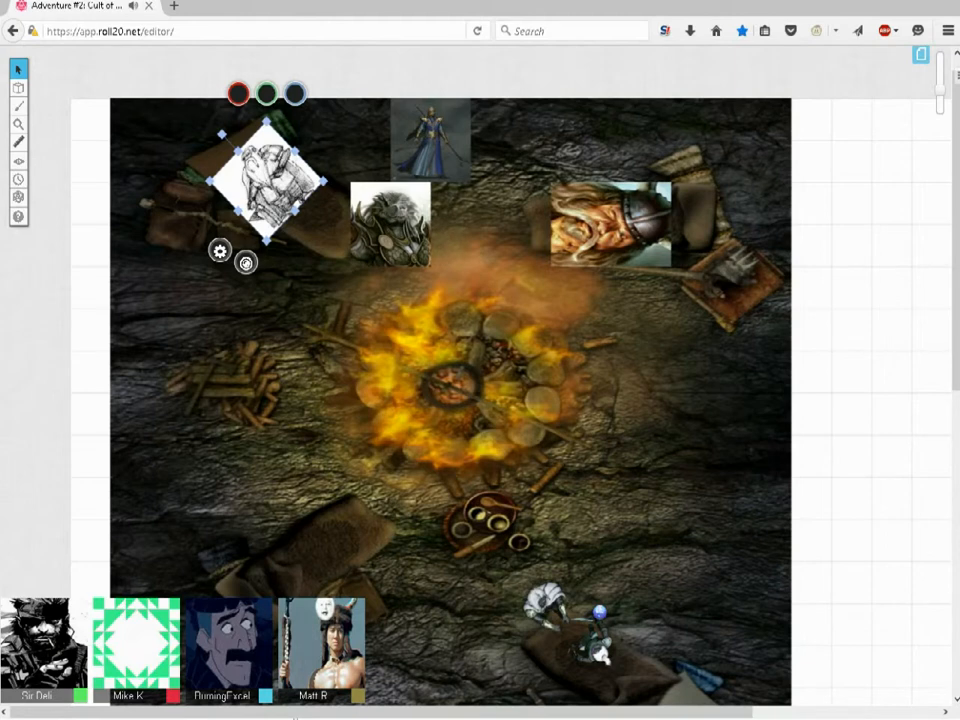
Slide the grey warrior token right up against the viking portrait
{"action": "left_click_drag", "start_coordinate": [390, 220], "coordinate": [510, 220]}
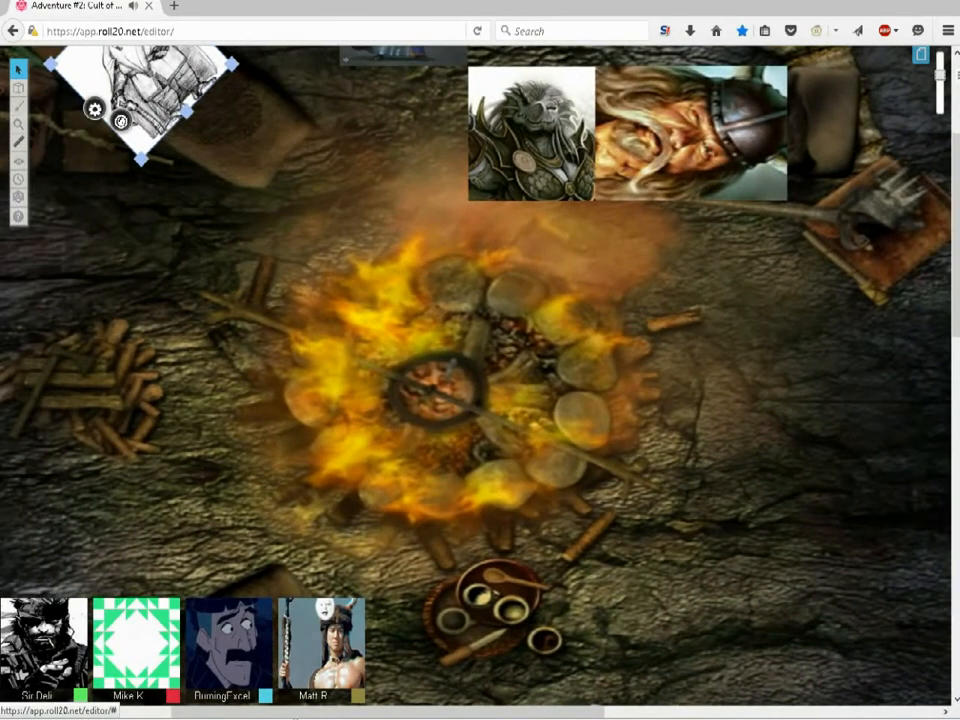
Pick a drawing tool from the left toolbar to mark the viking portrait
{"action": "left_click", "coordinate": [18, 68]}
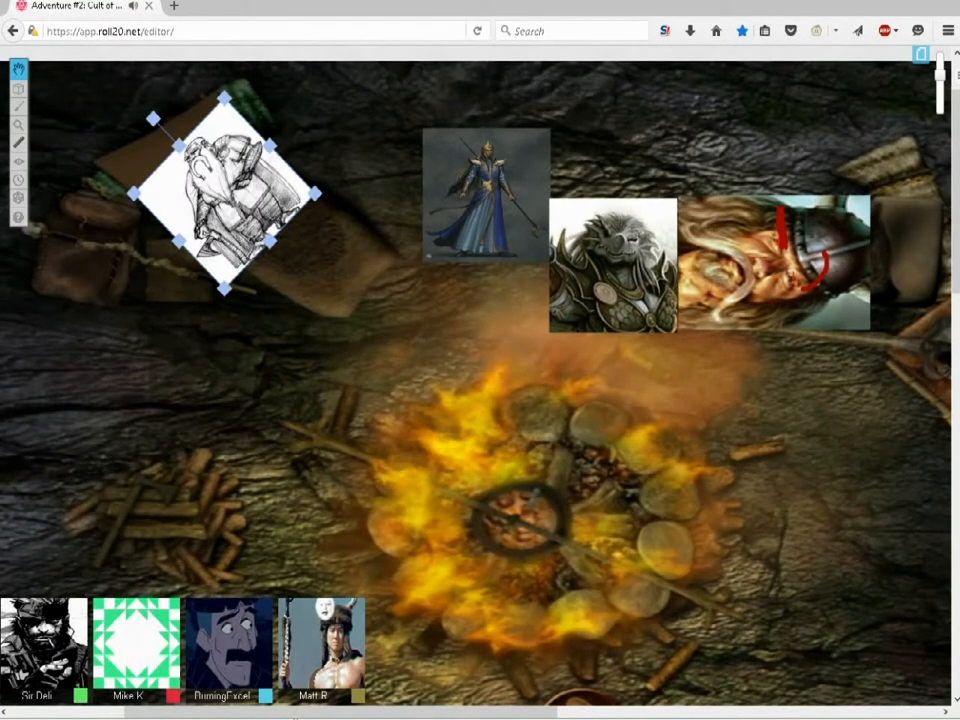
Move the elf mage beside the scarred-face token and the armored beast to the left edge
{"action": "left_click_drag", "start_coordinate": [611, 267], "coordinate": [485, 330]}
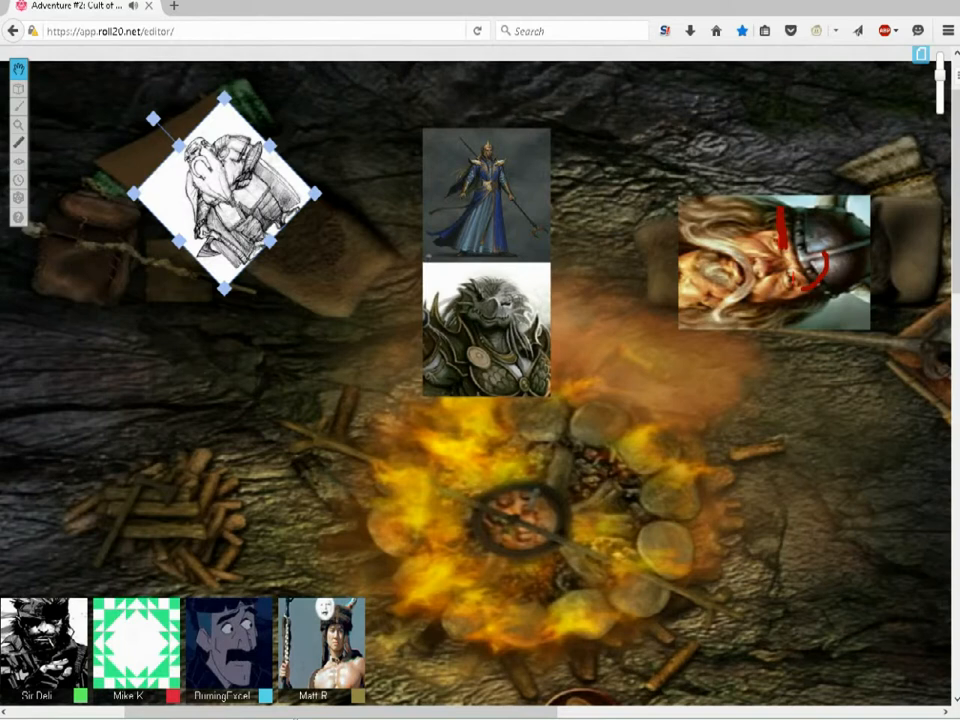
{"action": "left_click_drag", "start_coordinate": [485, 328], "coordinate": [358, 193]}
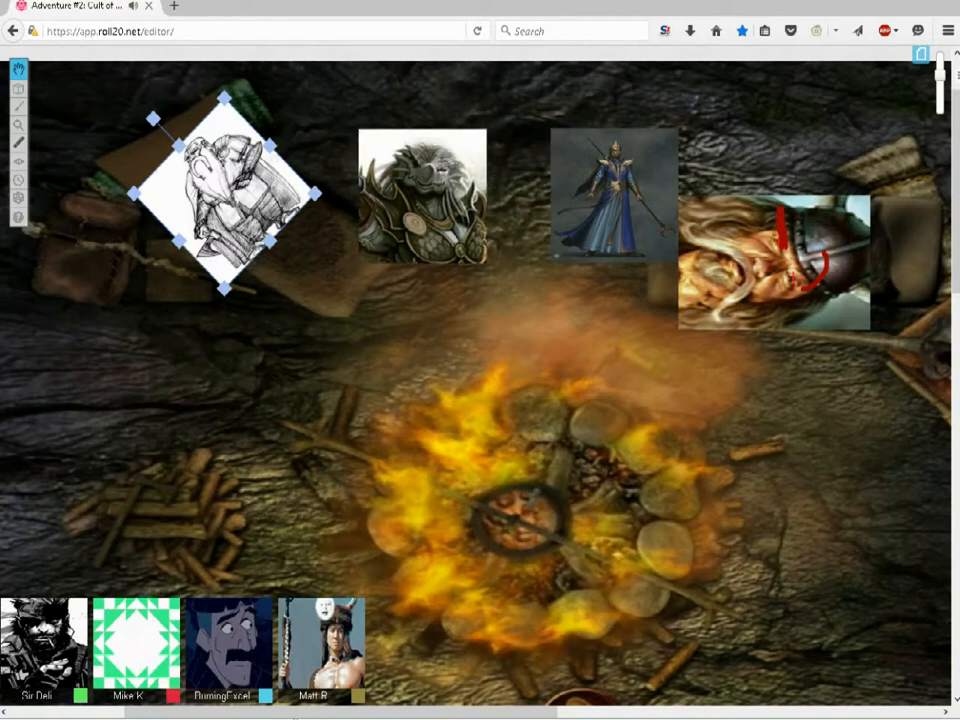
{"action": "left_click_drag", "start_coordinate": [420, 190], "coordinate": [358, 330]}
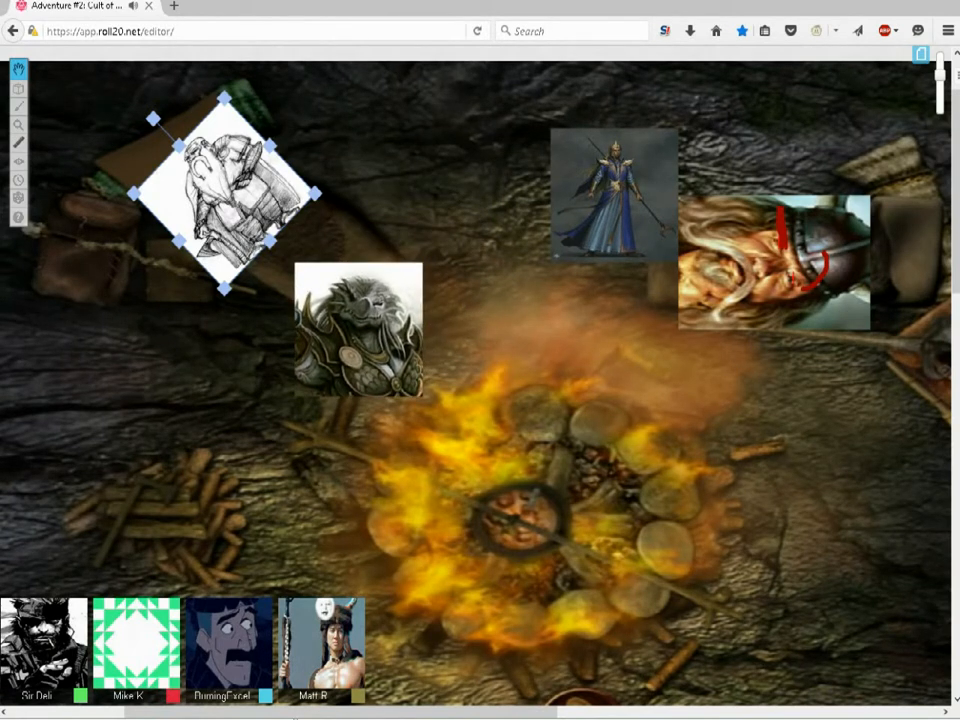
{"action": "left_click_drag", "start_coordinate": [358, 330], "coordinate": [165, 398]}
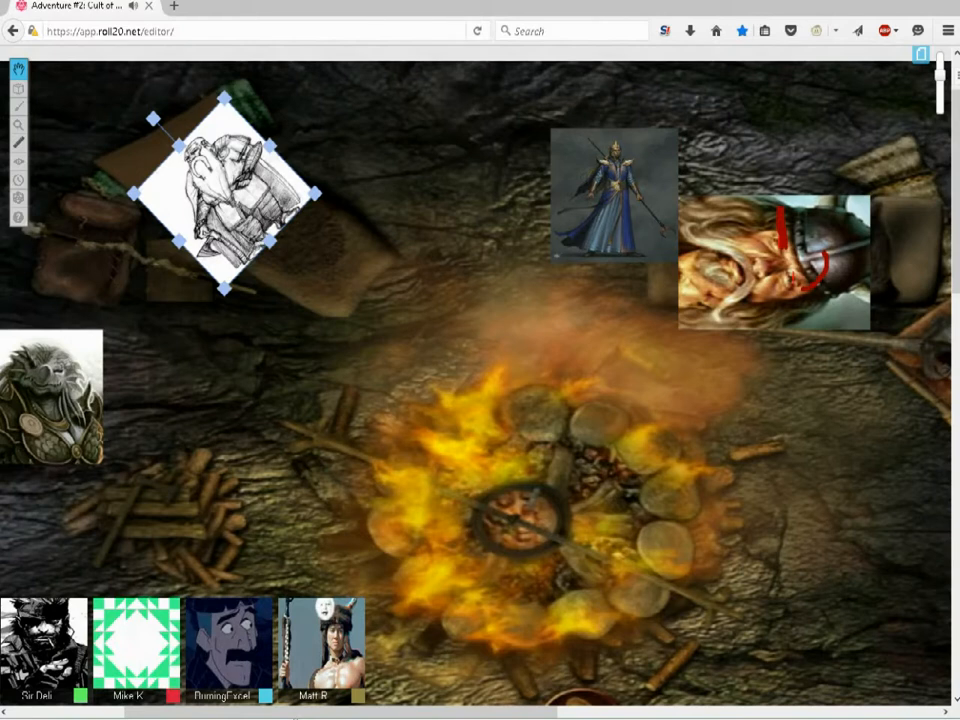
Drag the armored beast token from the left edge to just below the elf mage
{"action": "left_click_drag", "start_coordinate": [50, 400], "coordinate": [485, 195]}
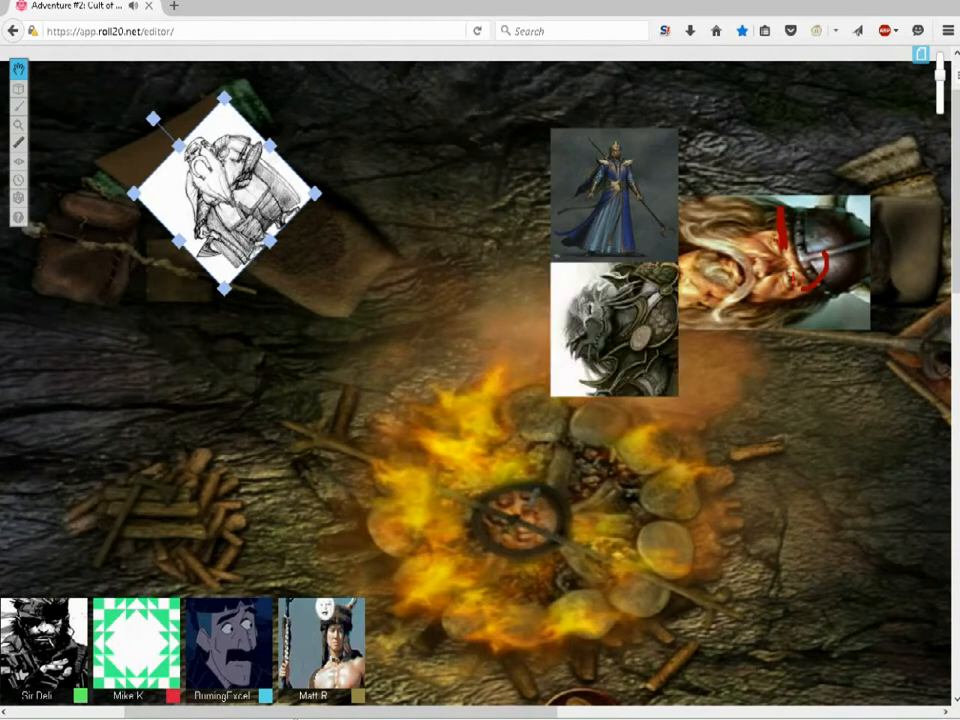
{"action": "left_click_drag", "start_coordinate": [613, 328], "coordinate": [613, 345]}
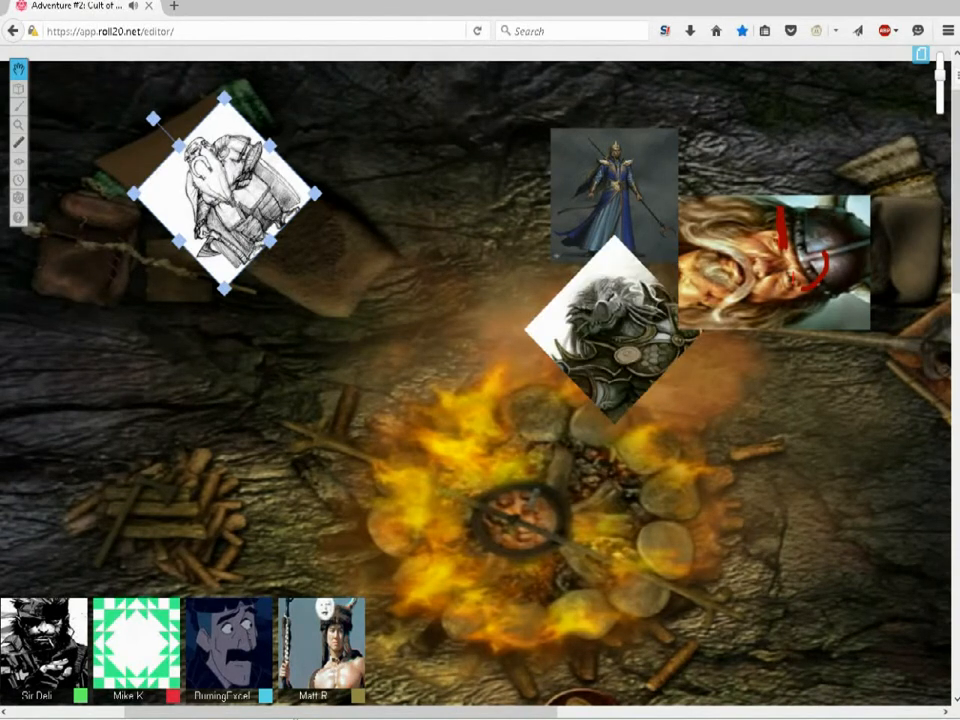
{"action": "left_click_drag", "start_coordinate": [615, 345], "coordinate": [615, 340]}
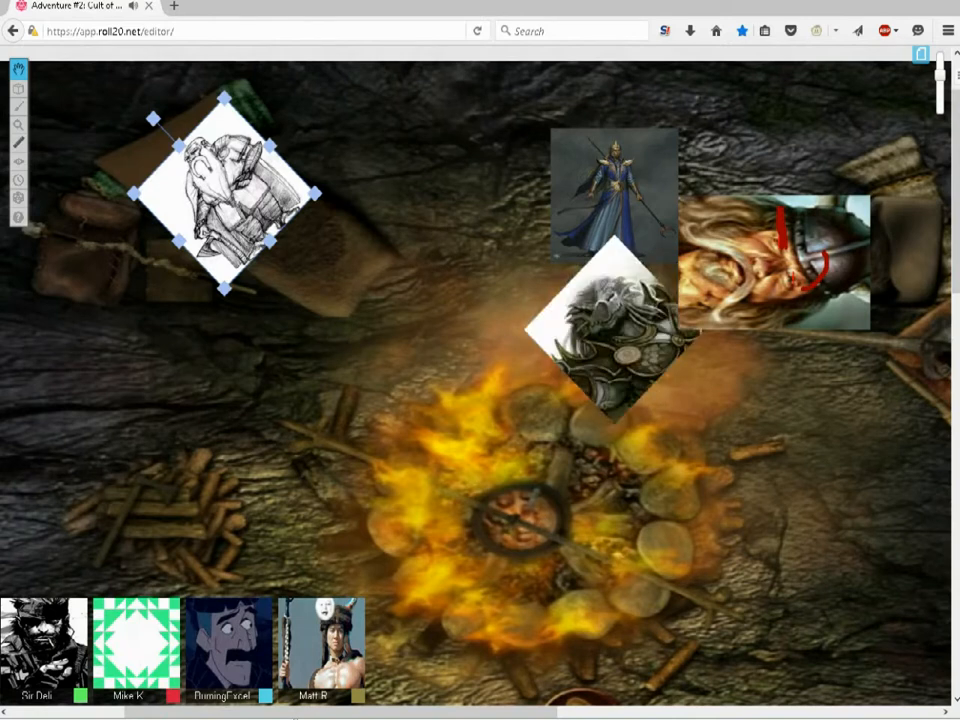
{"action": "left_click_drag", "start_coordinate": [610, 340], "coordinate": [605, 340]}
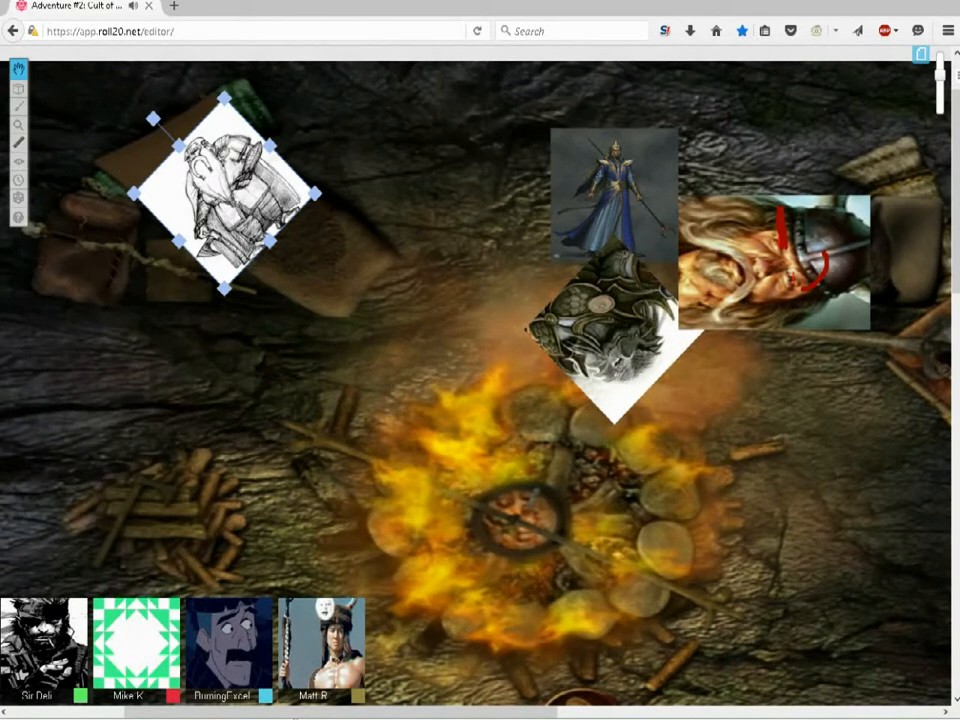
{"action": "left_click_drag", "start_coordinate": [600, 345], "coordinate": [595, 320]}
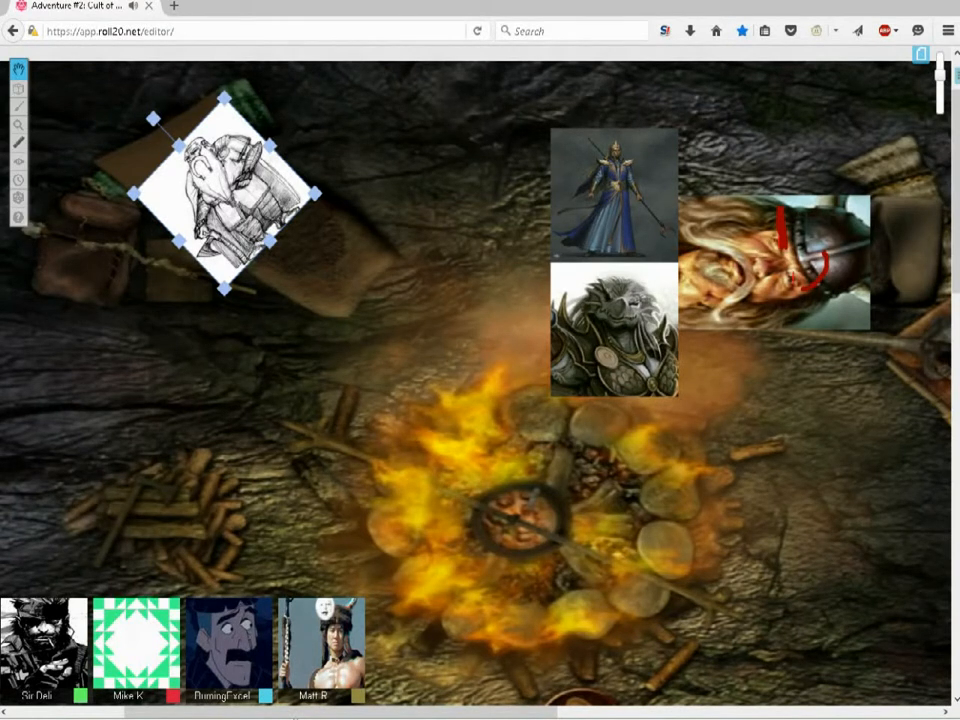
Open the right sidebar and show the Chat log with the d20 rolls
{"action": "left_click", "coordinate": [919, 55]}
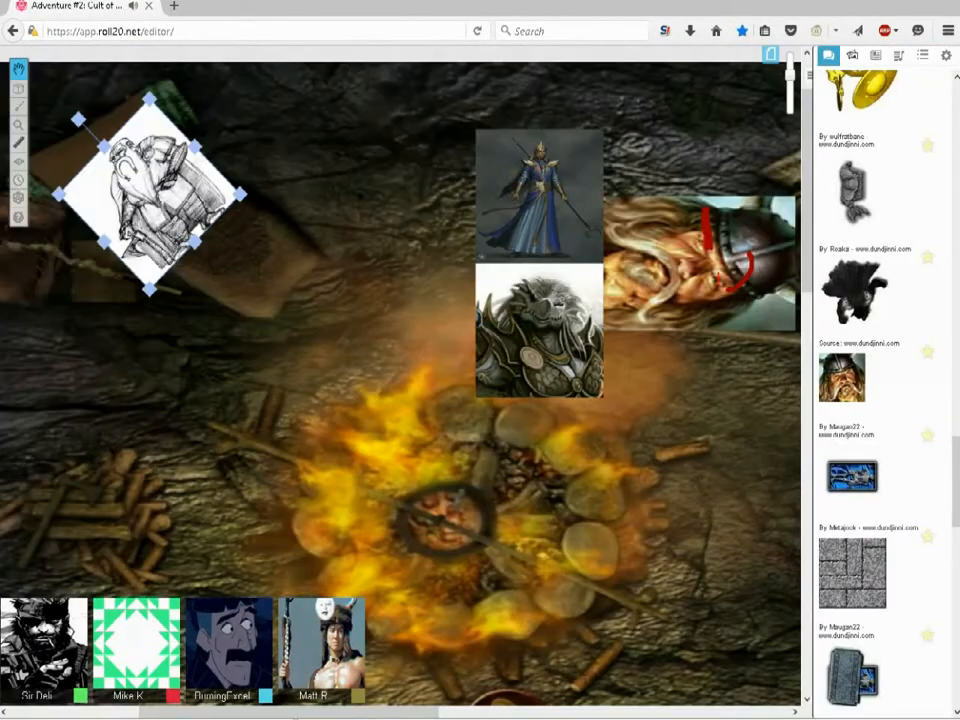
{"action": "left_click", "coordinate": [827, 55]}
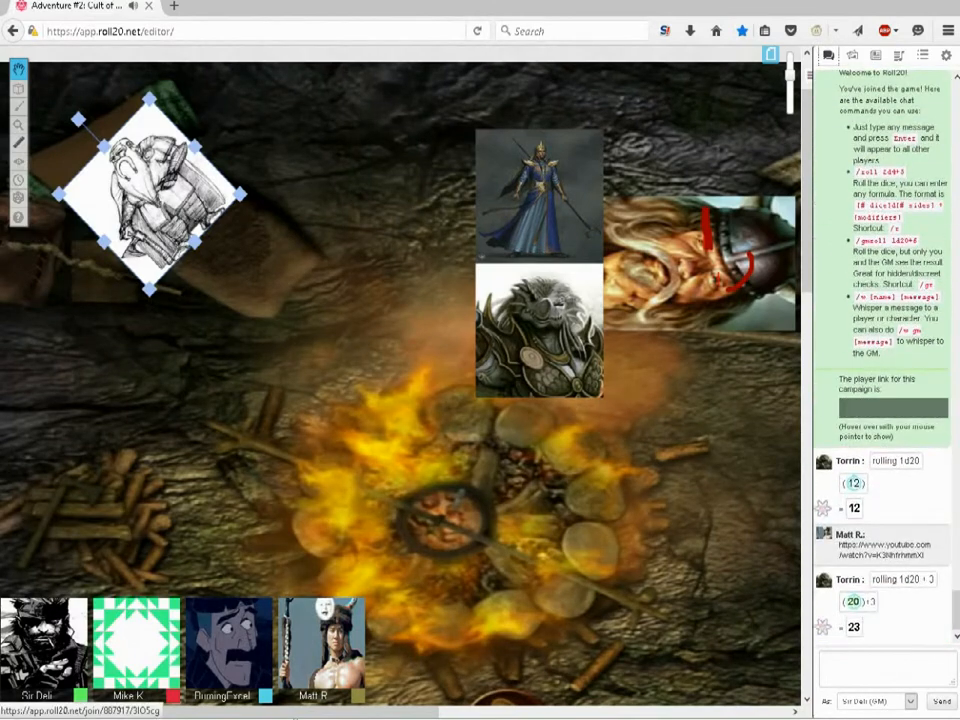